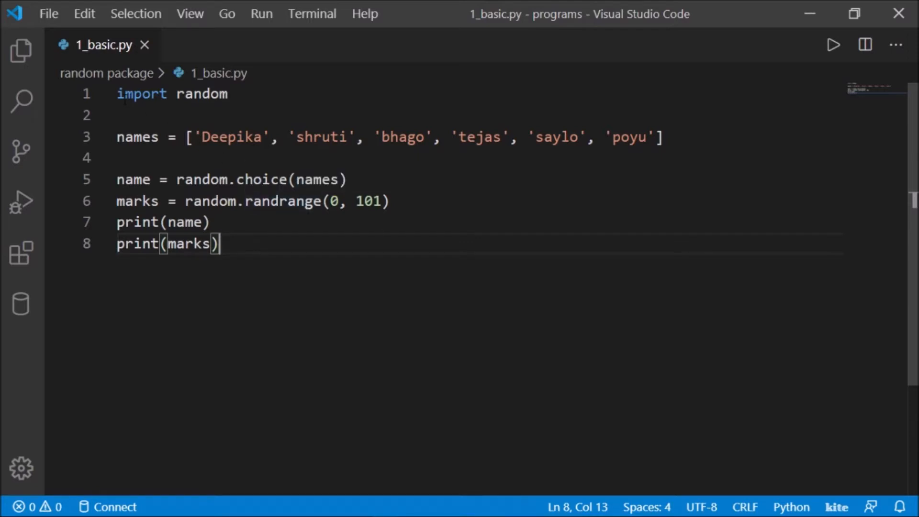
pyautogui.moveTo(21, 50)
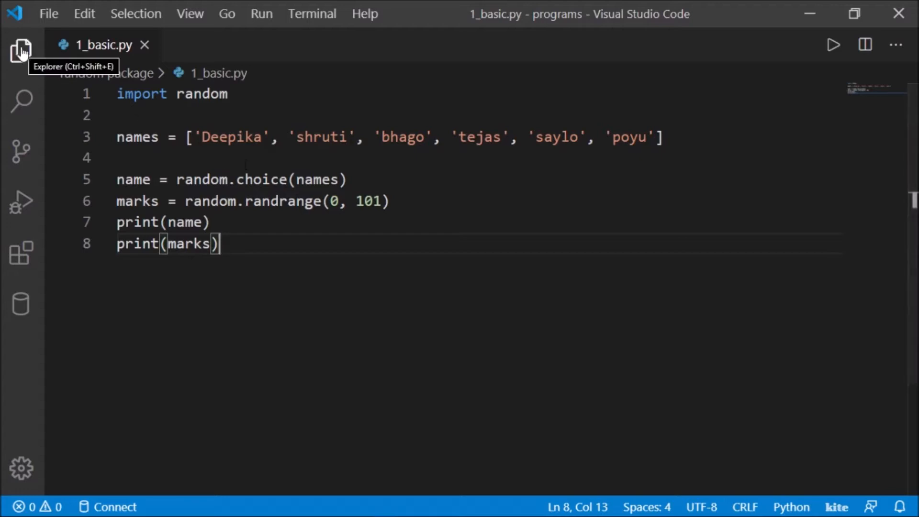
# Create and open a new file named 2_die.py in the random package folder.
pyautogui.click(21, 51)
pyautogui.write('2_')
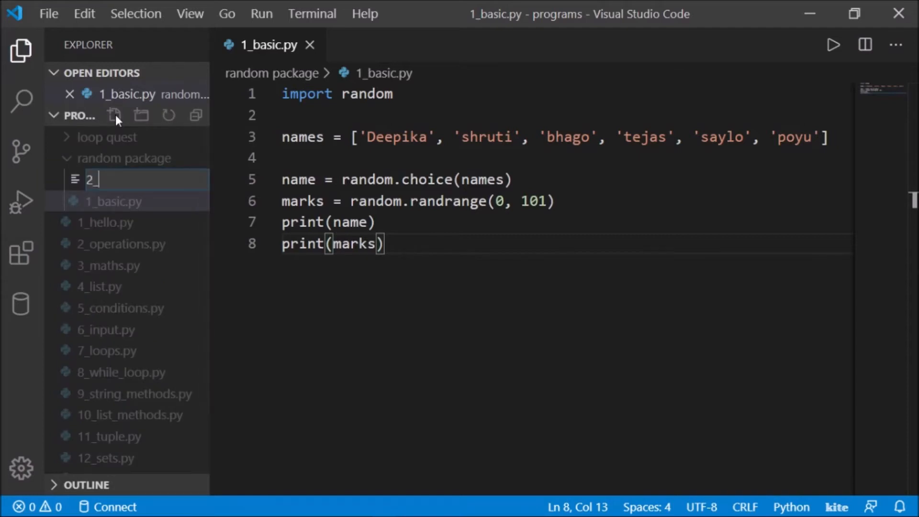
pyautogui.write('die.py')
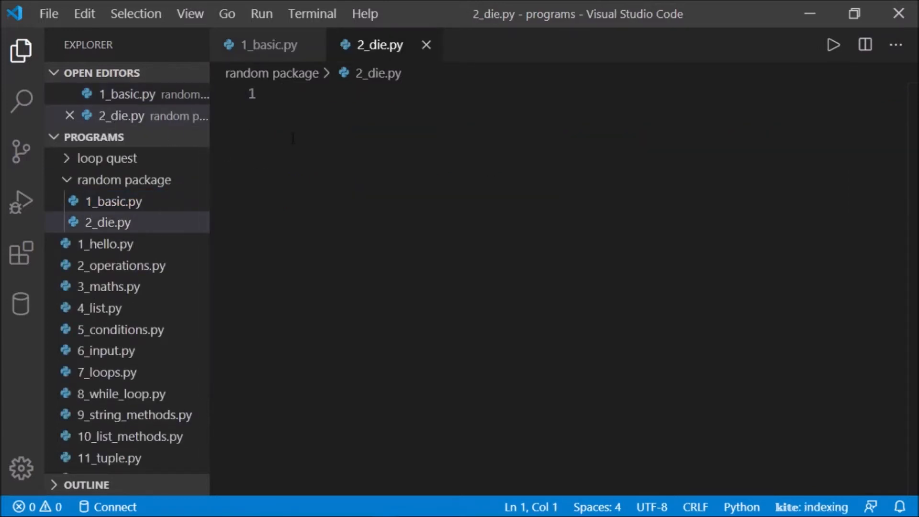
# Write import random and print('The face number is', die), and begin line 3 with die.
pyautogui.write('import random')
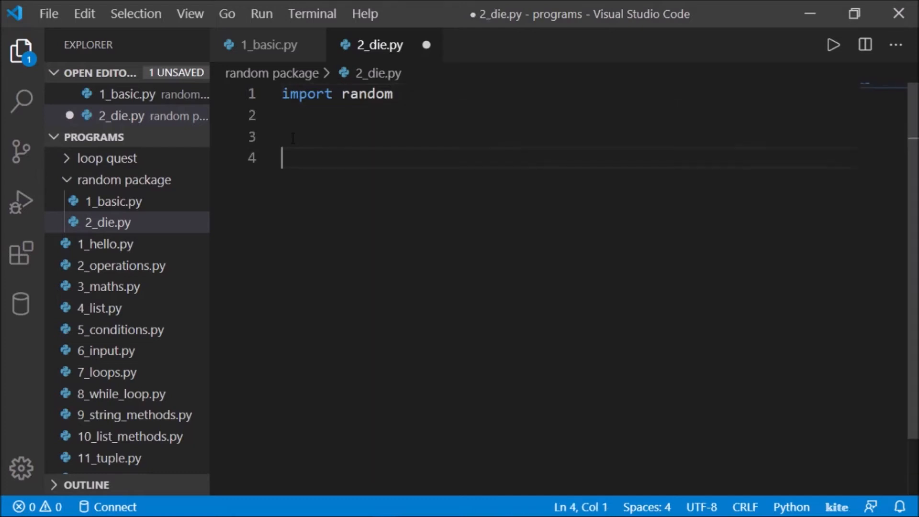
pyautogui.write("print('")
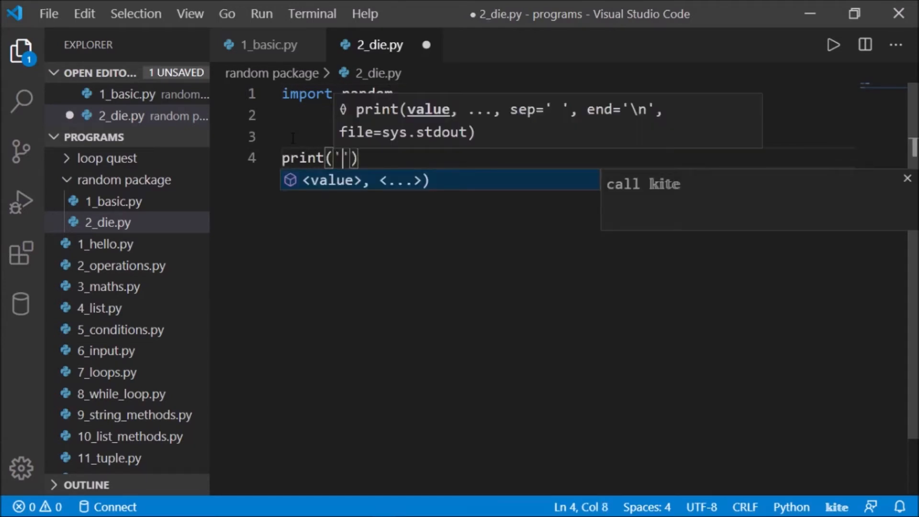
pyautogui.write('The fa')
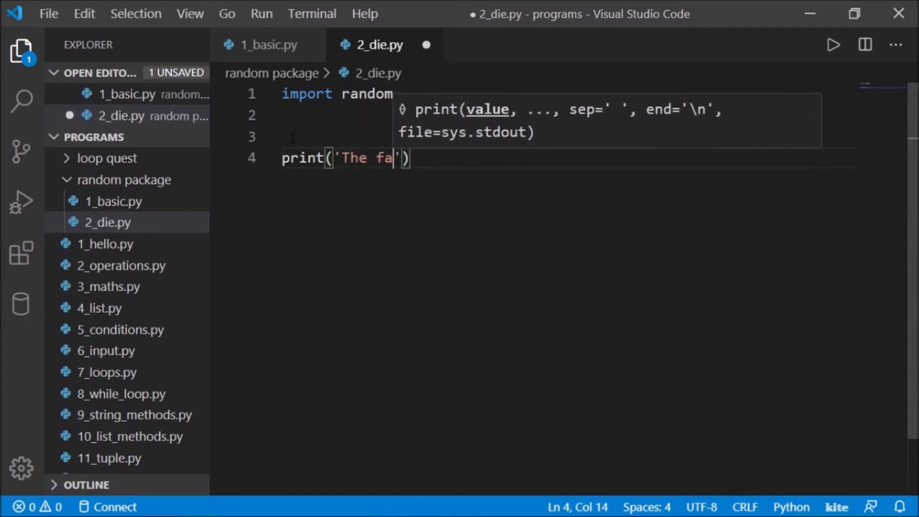
pyautogui.write('ce a')
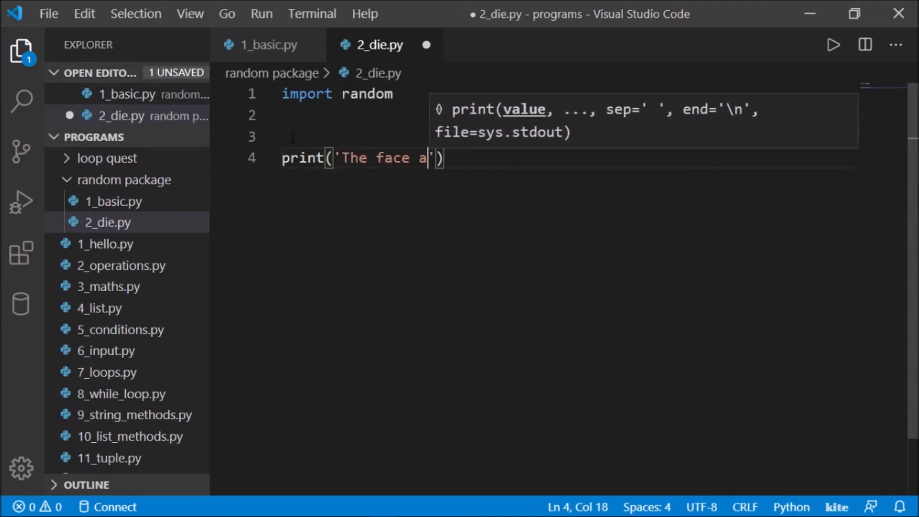
pyautogui.write('number i')
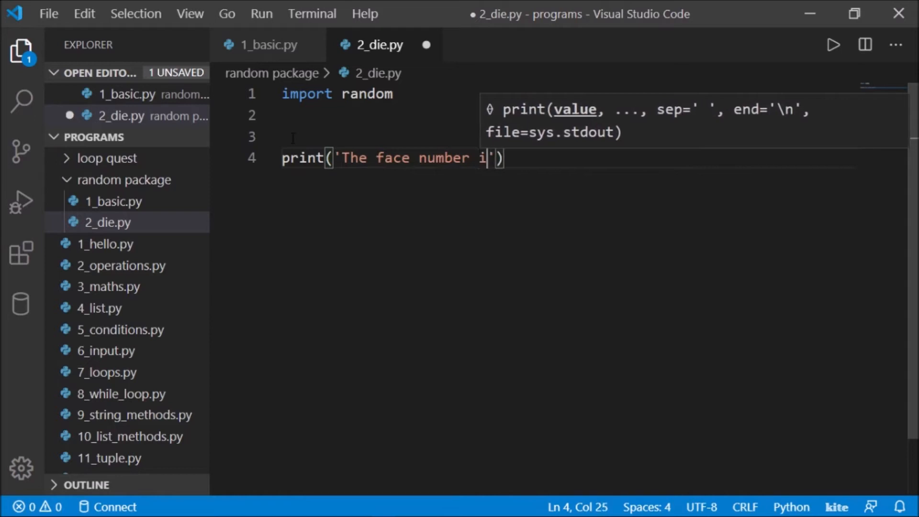
pyautogui.write("s',")
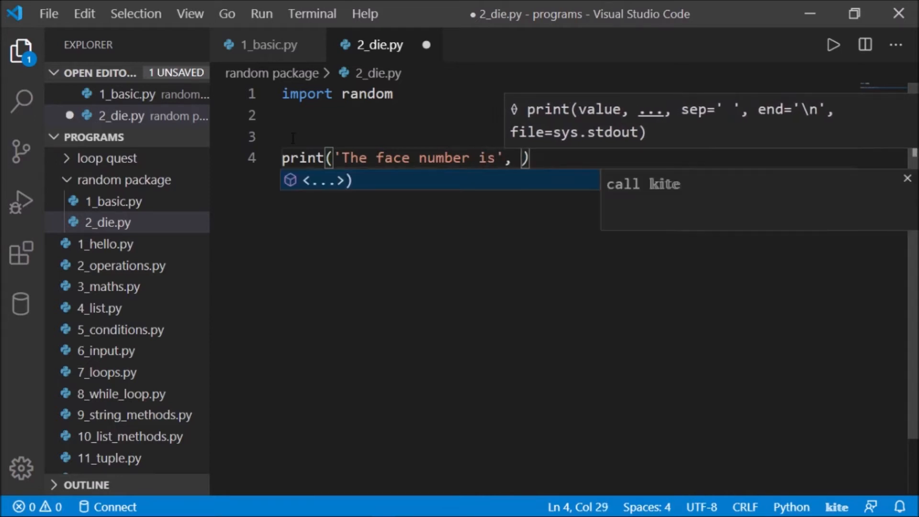
pyautogui.write('die')
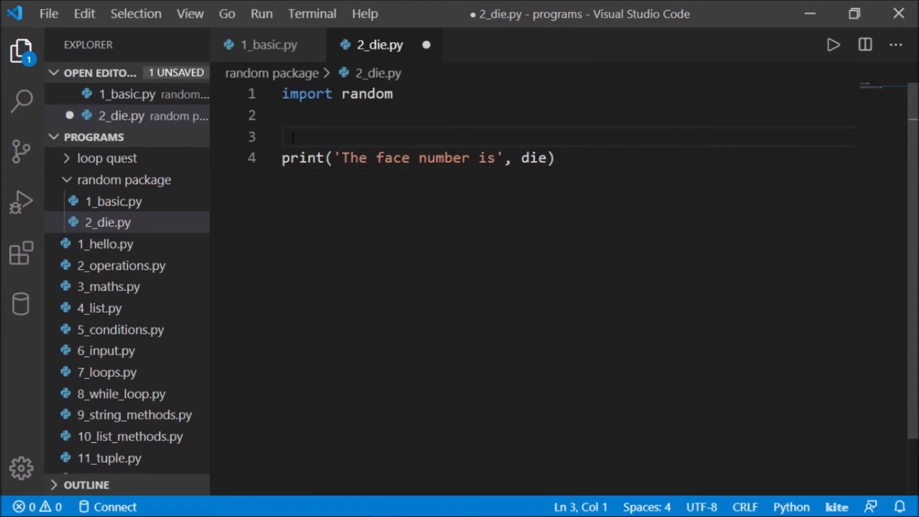
pyautogui.write('die')
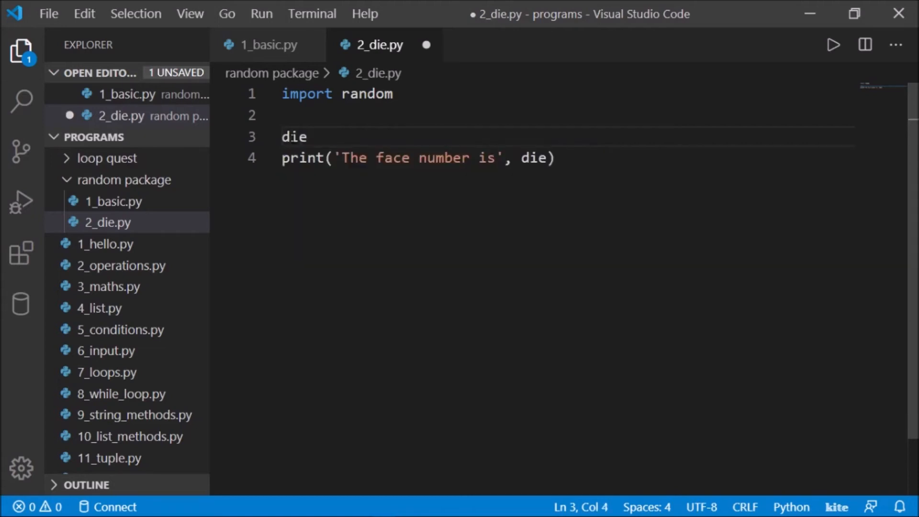
# Set die = random.randrange(1, 7) on line 3 and save 2_die.py.
pyautogui.write('=')
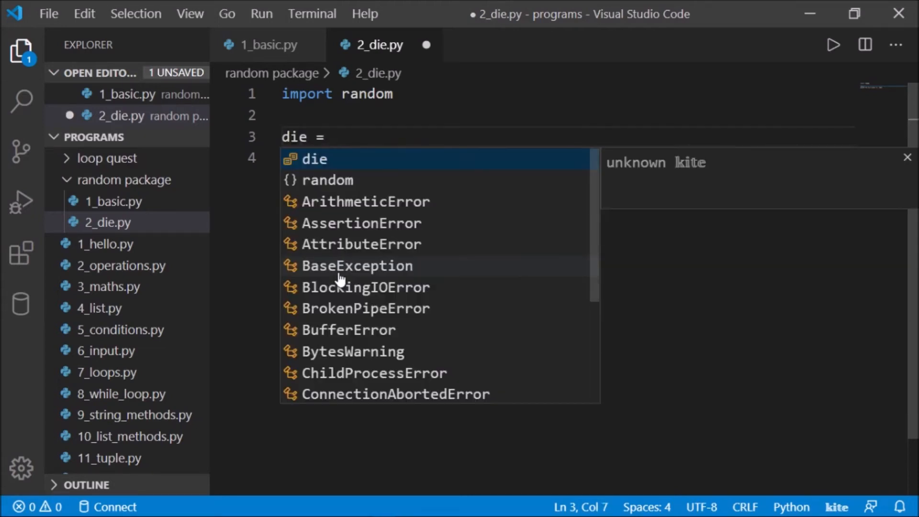
pyautogui.write('random.')
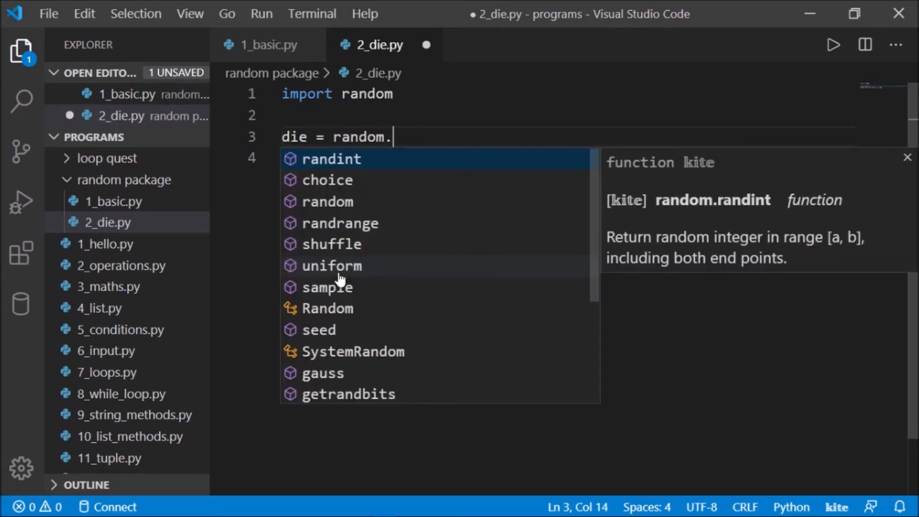
pyautogui.write('randrange(')
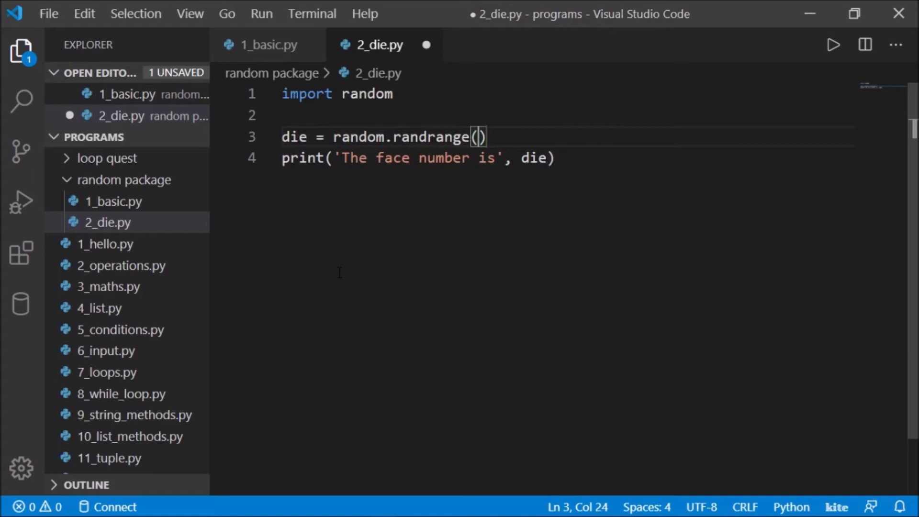
pyautogui.write('1')
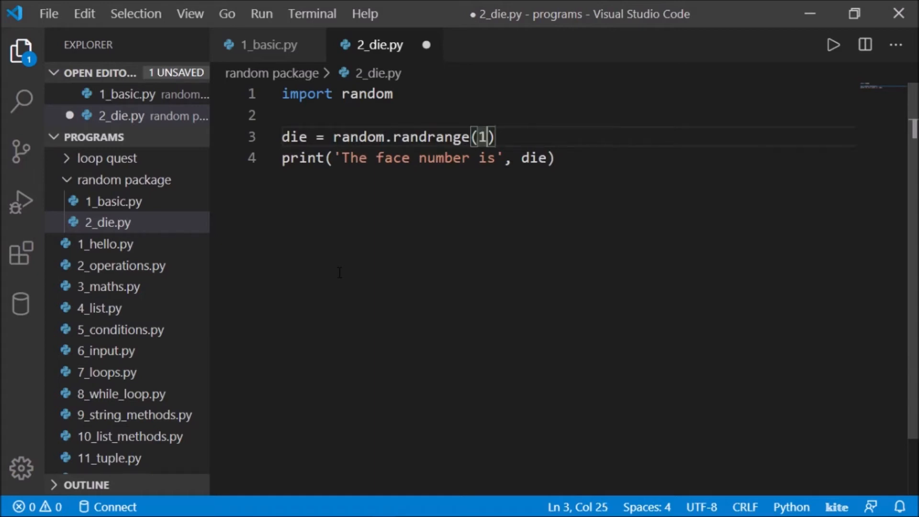
pyautogui.write(', 6')
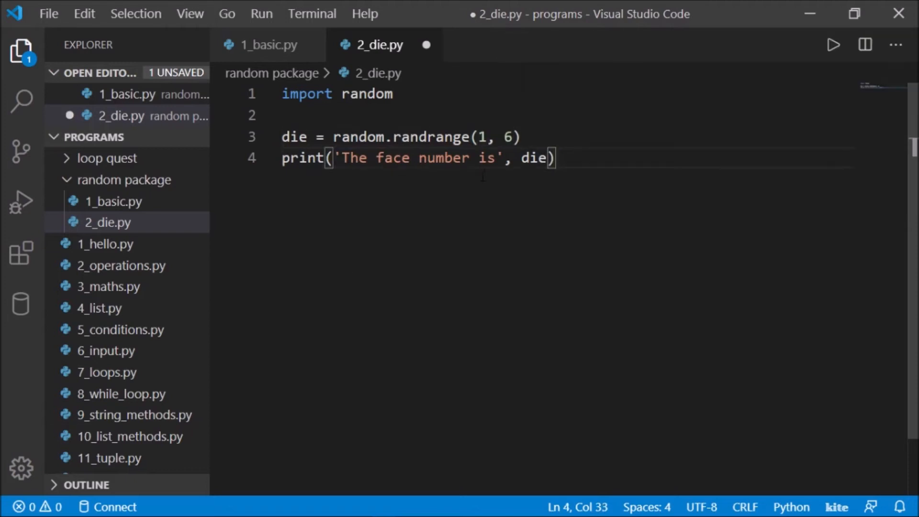
pyautogui.click(510, 137)
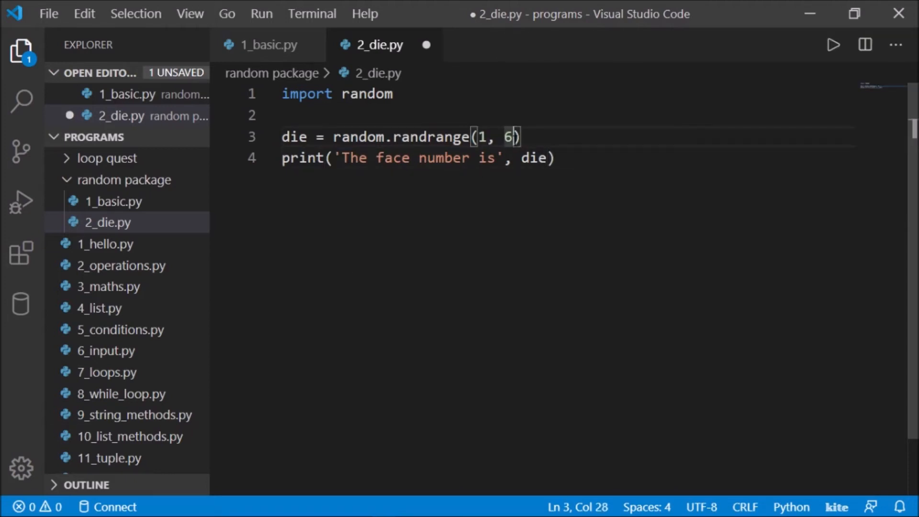
pyautogui.write('7')
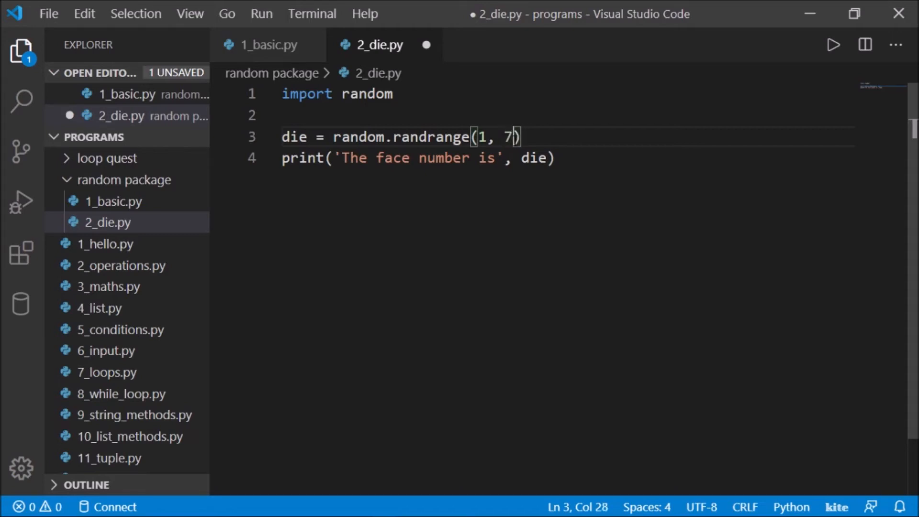
pyautogui.press('ctrl+s')
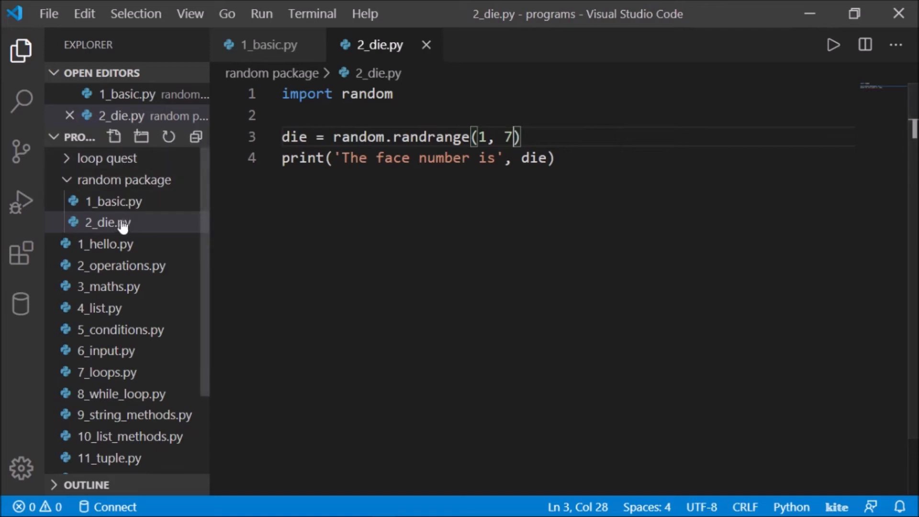
# Run py .\2_die.py in a terminal in the random folder, printing faces 1 and 3.
pyautogui.rightClick(107, 221)
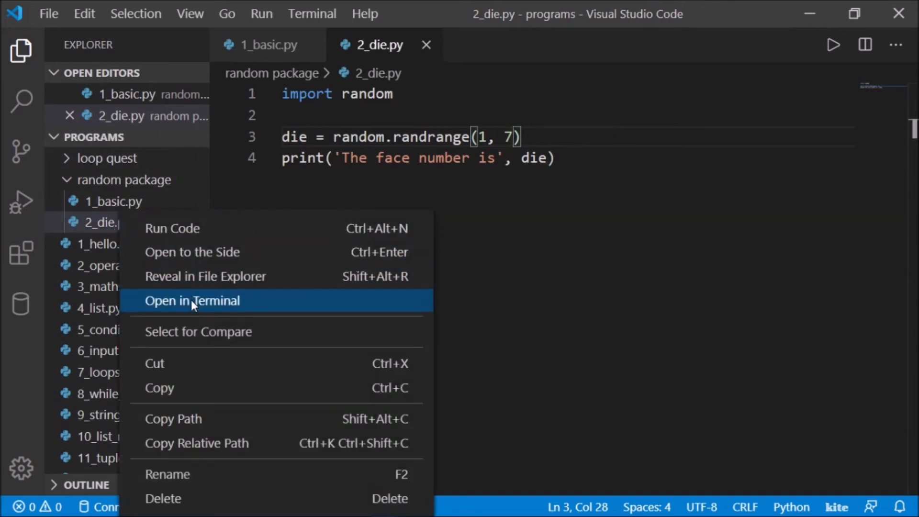
pyautogui.click(192, 300)
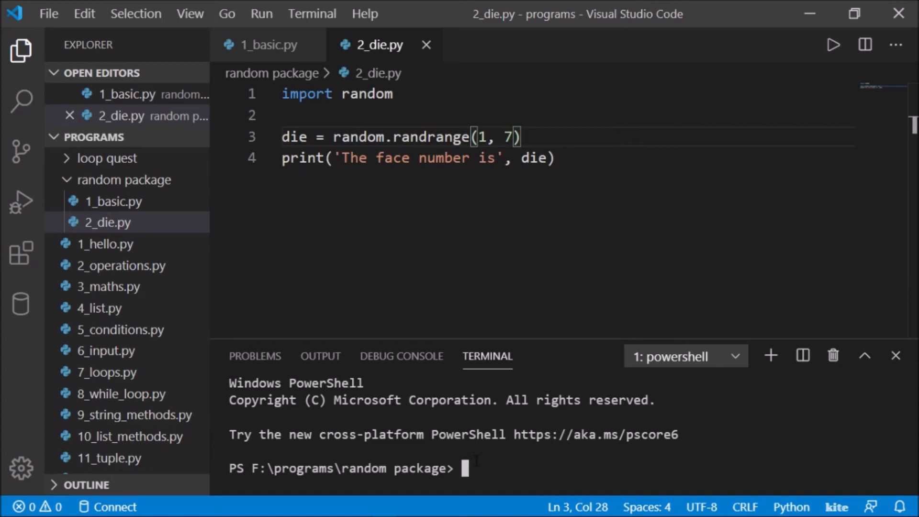
pyautogui.write('py')
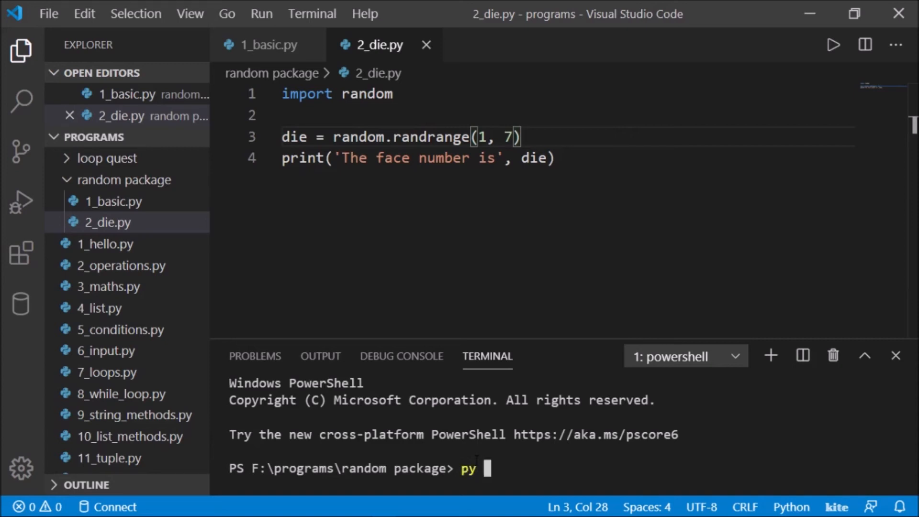
pyautogui.write('.\\2_die.py')
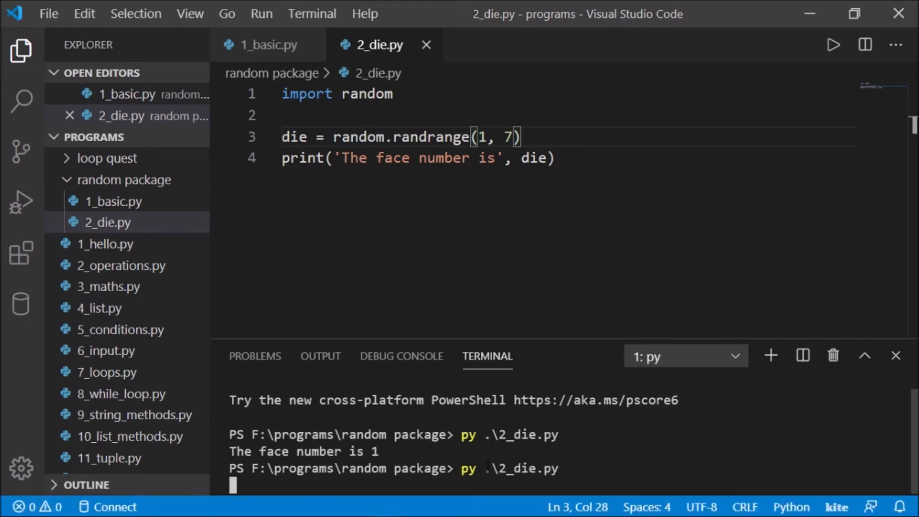
pyautogui.press('Return')
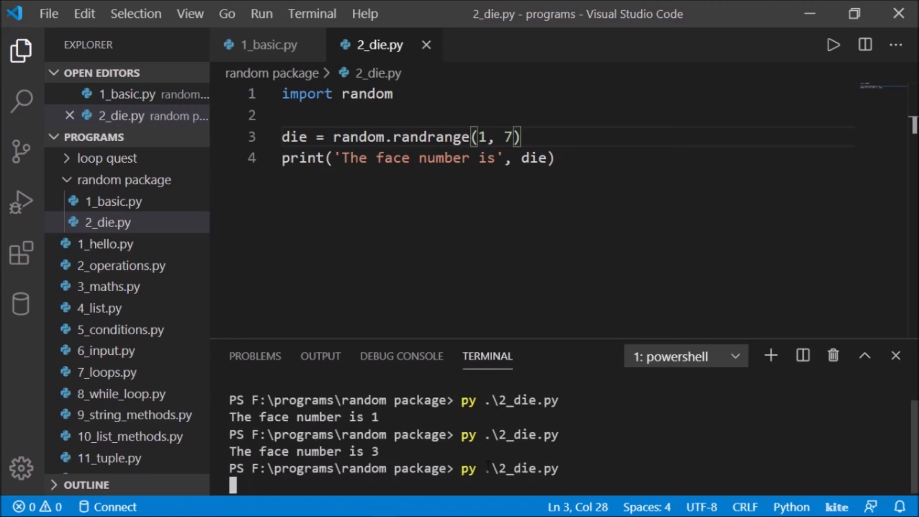